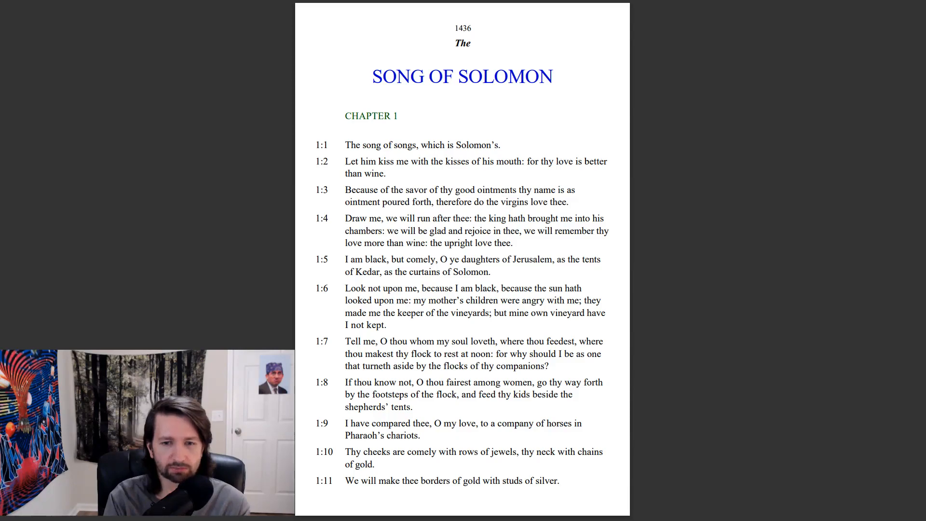
{"action": "scroll", "scroll_direction": "down", "scroll_amount": 3}
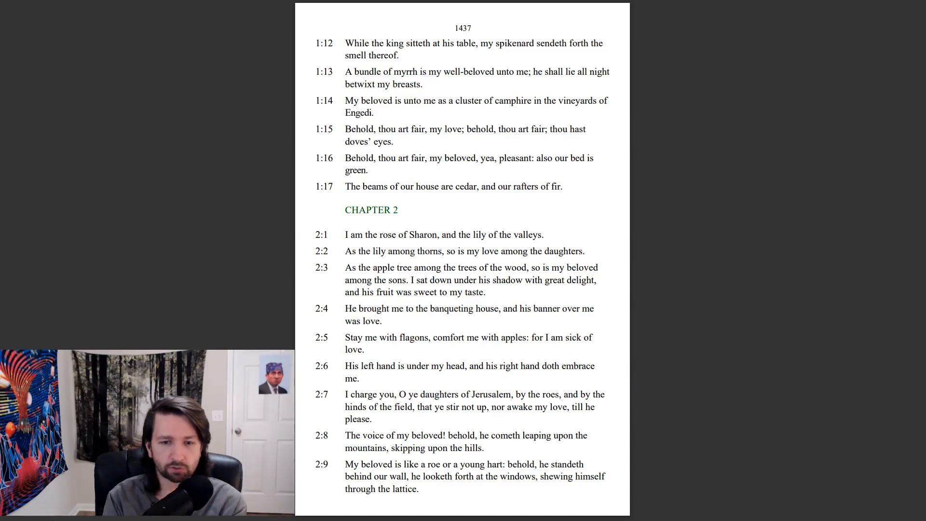
{"action": "scroll", "scroll_direction": "down", "scroll_amount": 3}
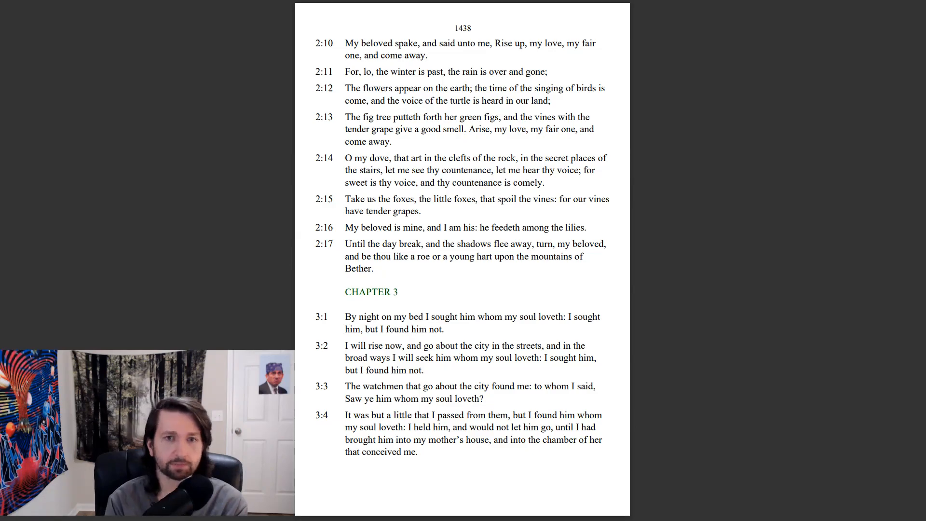
{"action": "scroll", "scroll_direction": "down", "scroll_amount": 3}
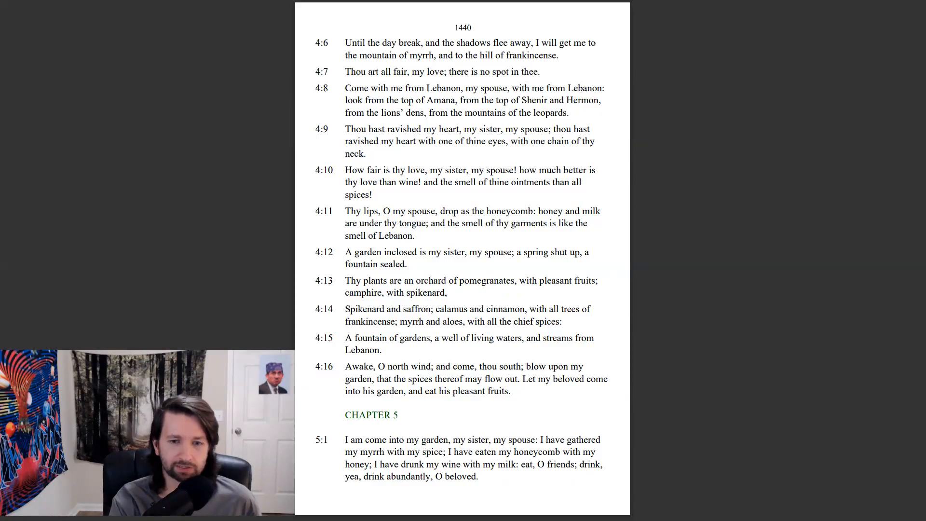
{"action": "scroll", "scroll_direction": "down", "scroll_amount": 3}
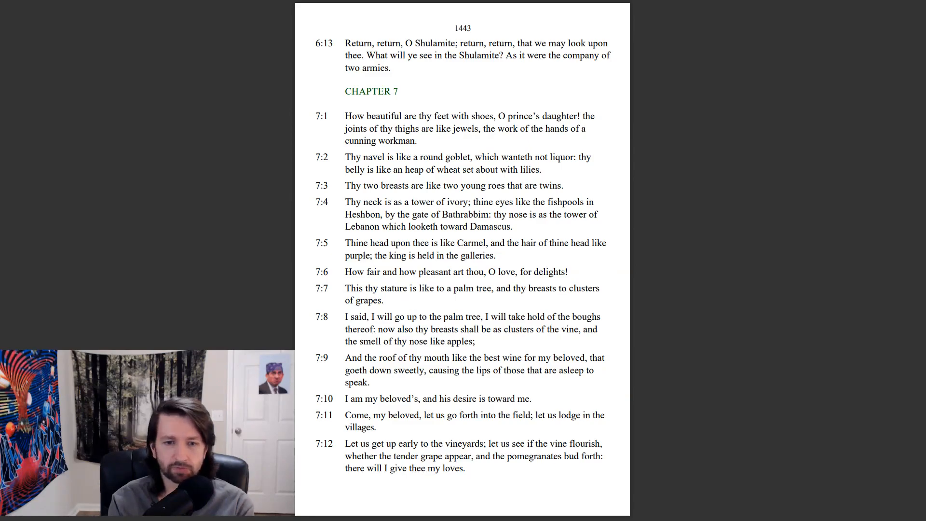
{"action": "scroll", "scroll_direction": "down", "scroll_amount": 3}
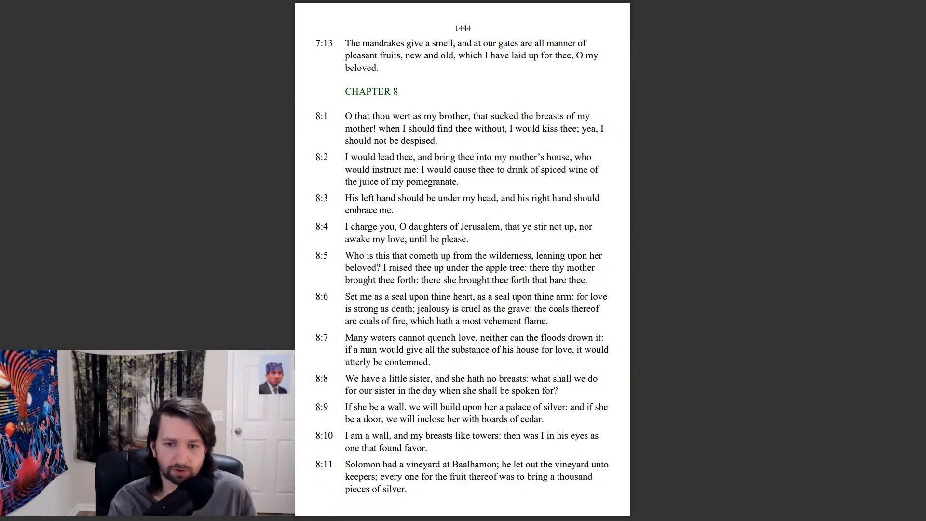
{"action": "scroll", "scroll_direction": "down", "scroll_amount": 3}
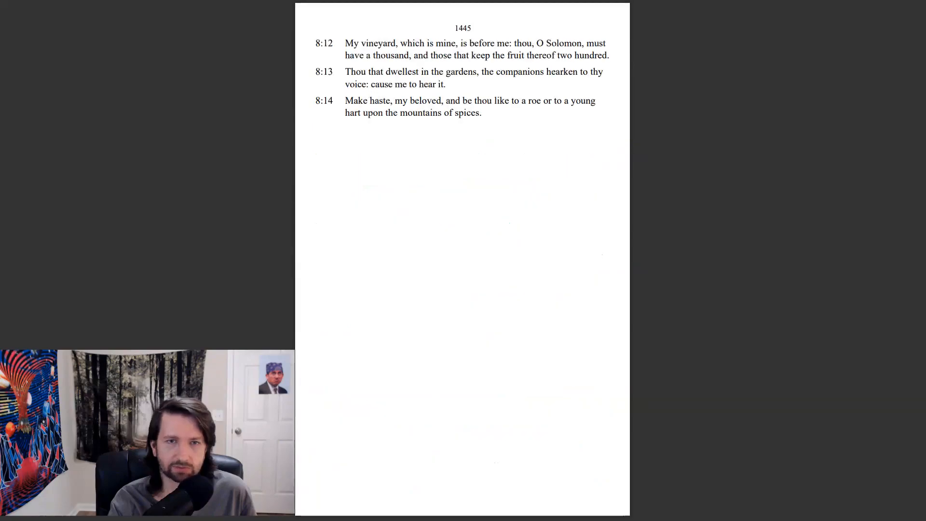